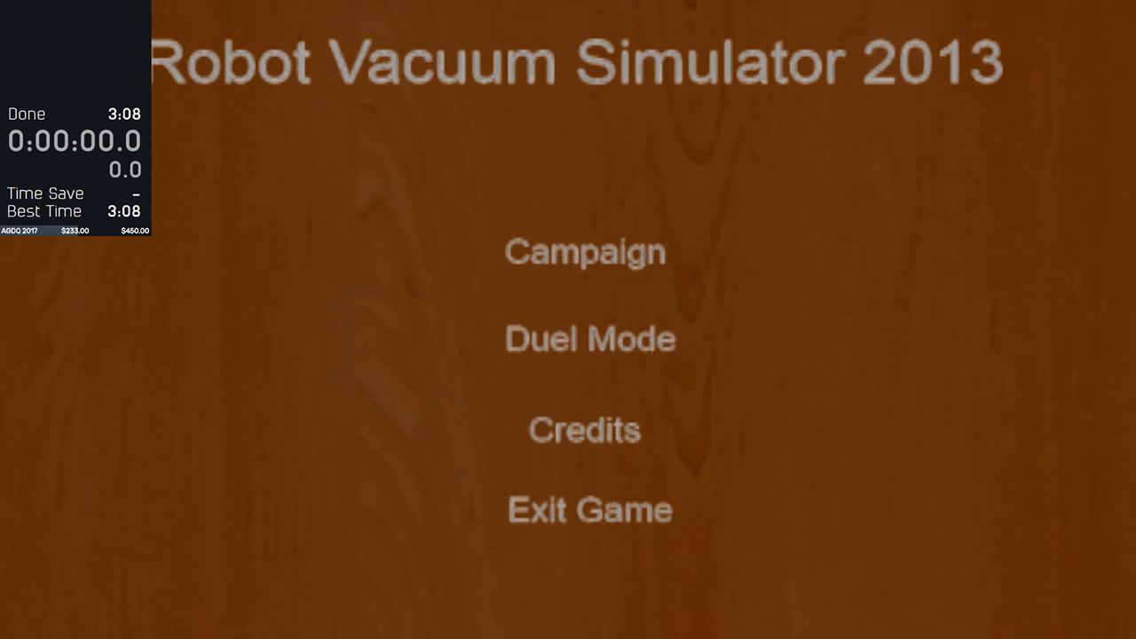
- Start the campaign run so the vacuum begins clearing trash along the wall and under the chairs
{"action": "left_click", "coordinate": [584, 253]}
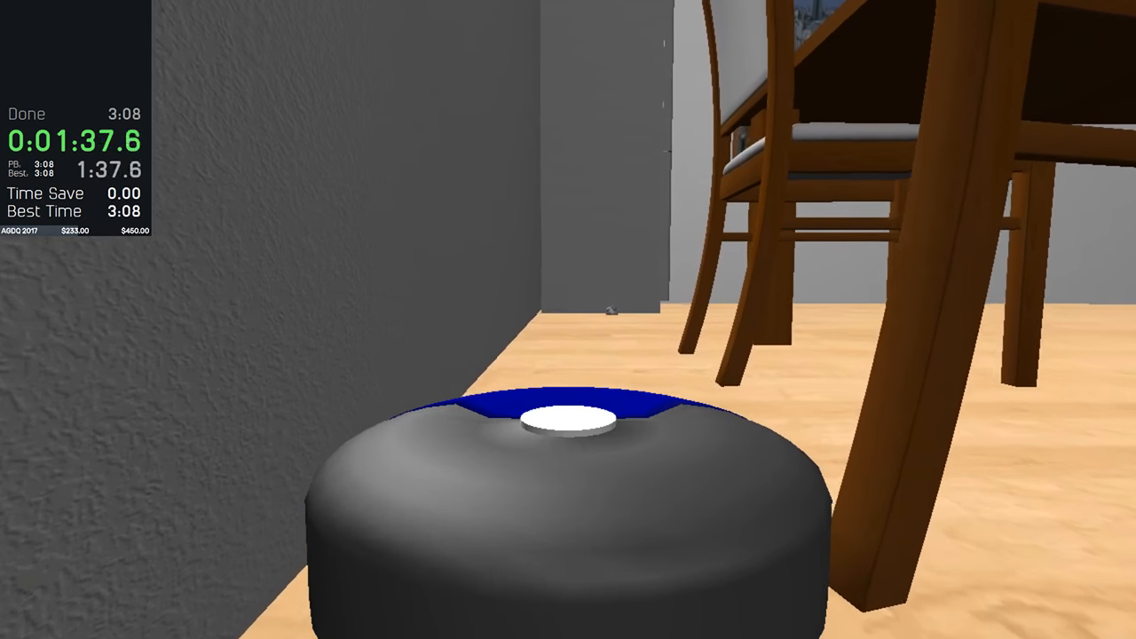
{"action": "mouse_move", "coordinate": [568, 319]}
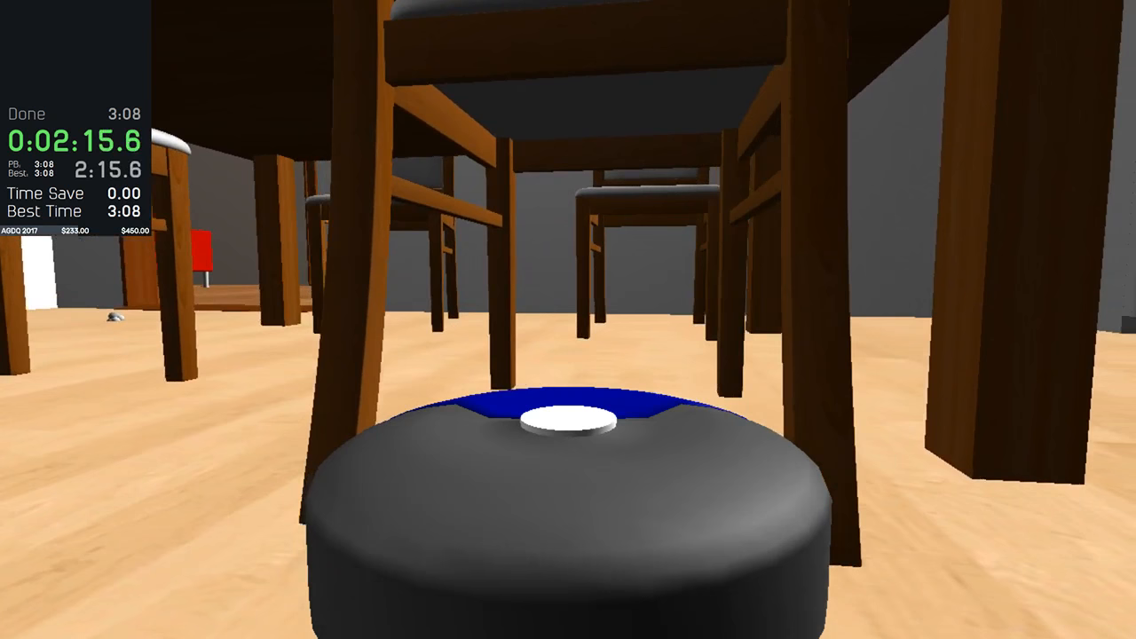
{"action": "mouse_move", "coordinate": [568, 320]}
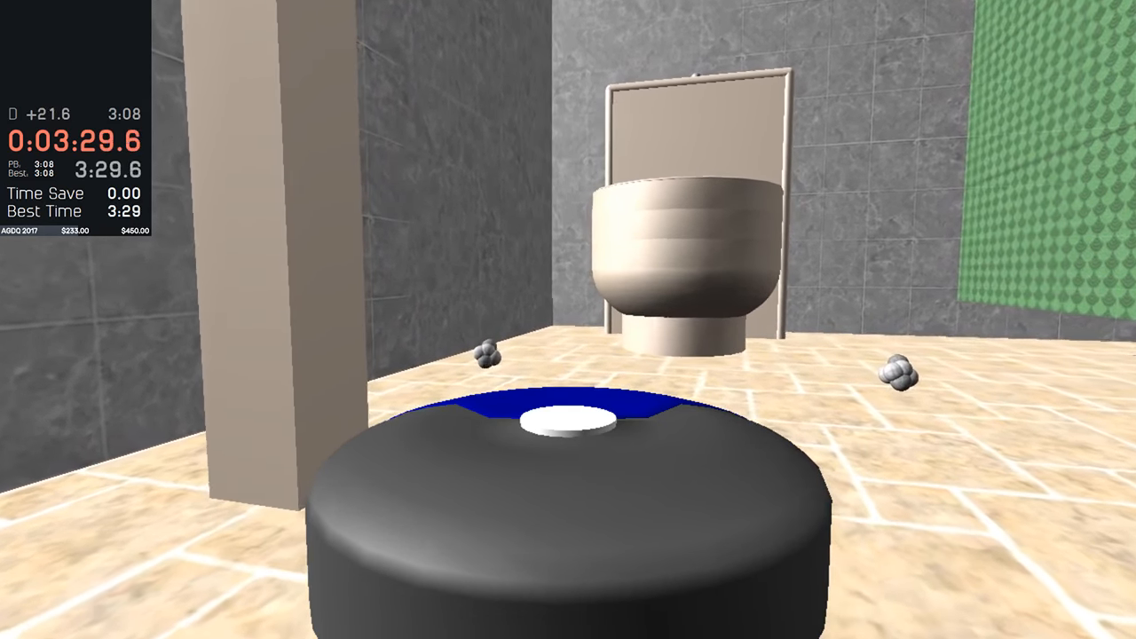
{"action": "mouse_move", "coordinate": [568, 319]}
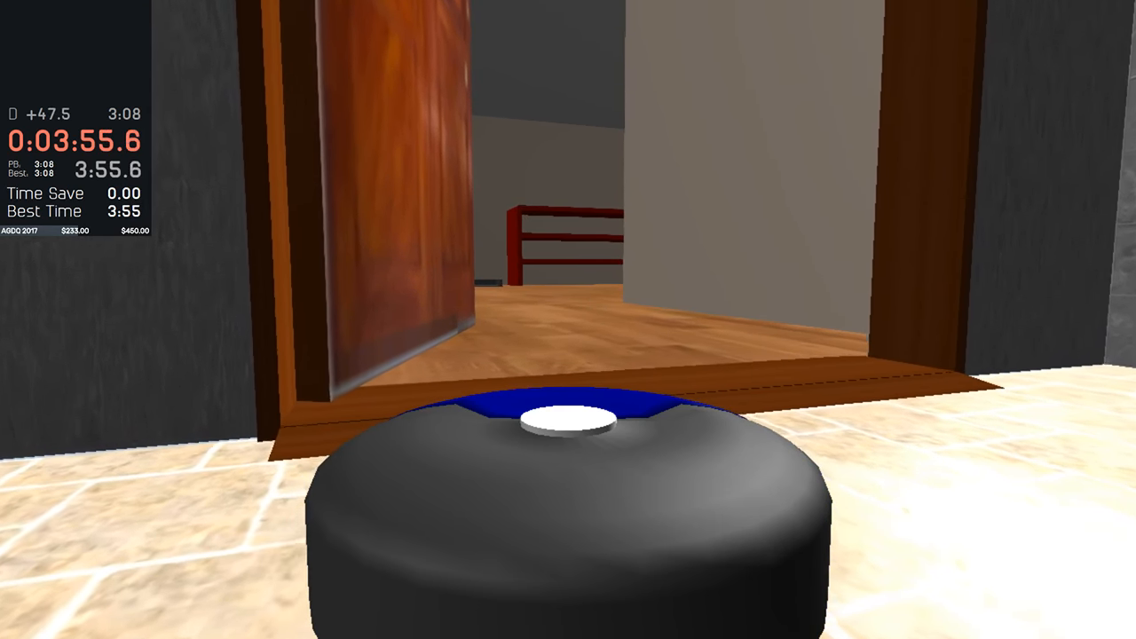
- Drive the vacuum forward out of the bathroom, down the hall into the bedroom
{"action": "key", "text": "w"}
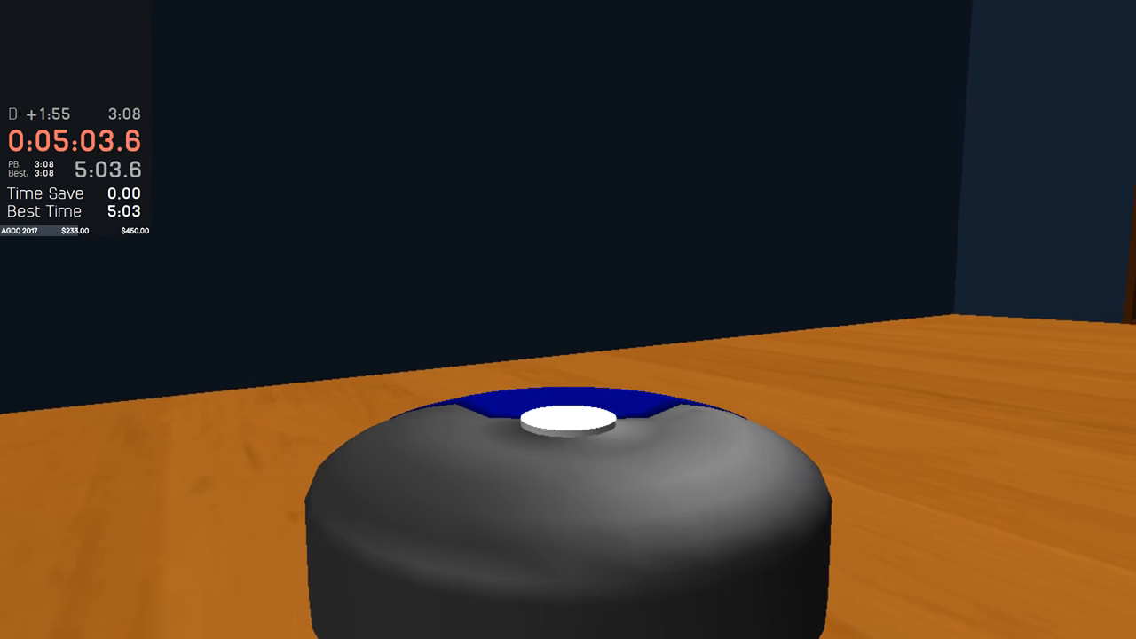
{"action": "mouse_move", "coordinate": [567, 319]}
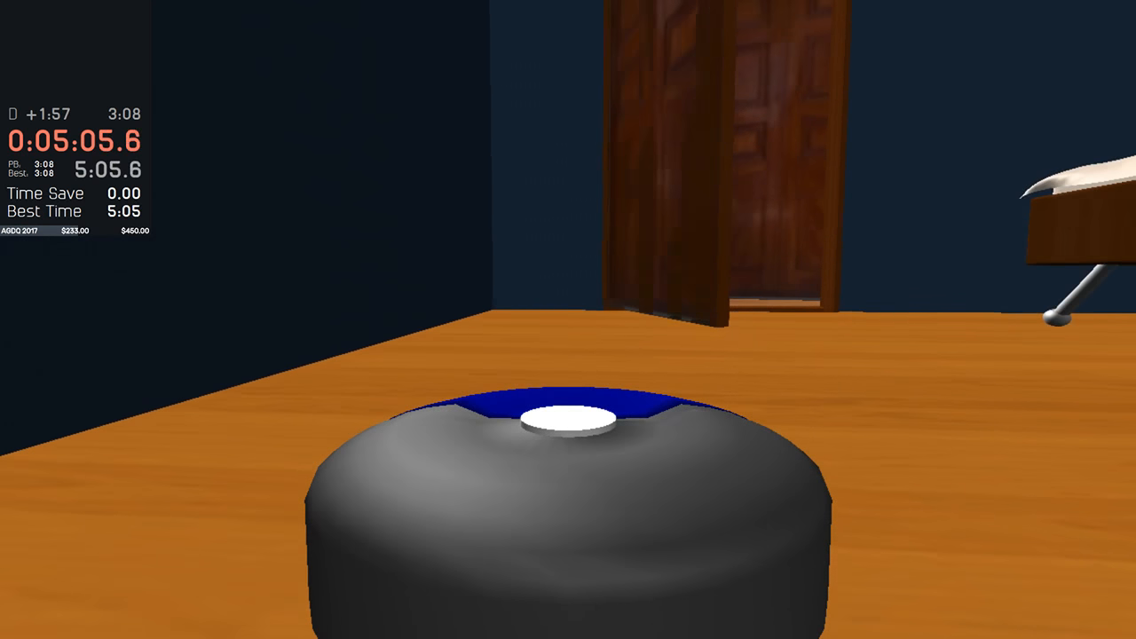